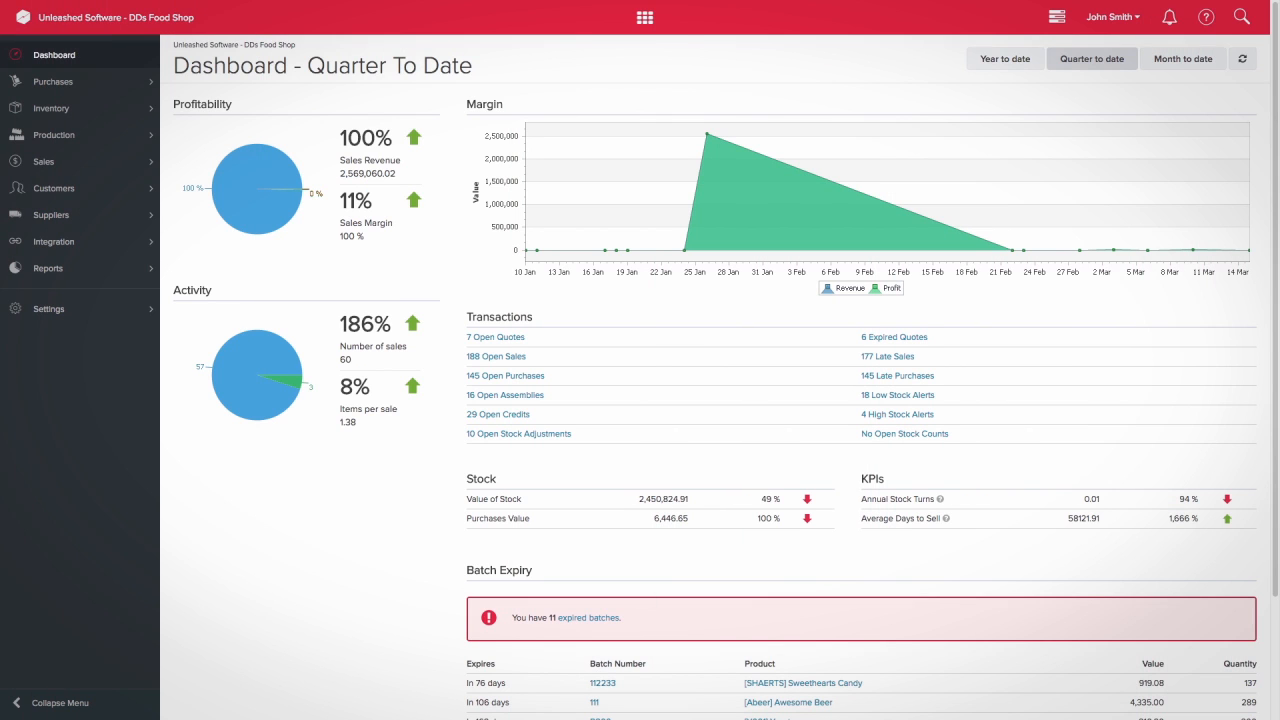
Step: Create a quote for Queen Baskets with Queen HO delivery address and expiry 31/03/2017
{"action": "type", "text": "queens11"}
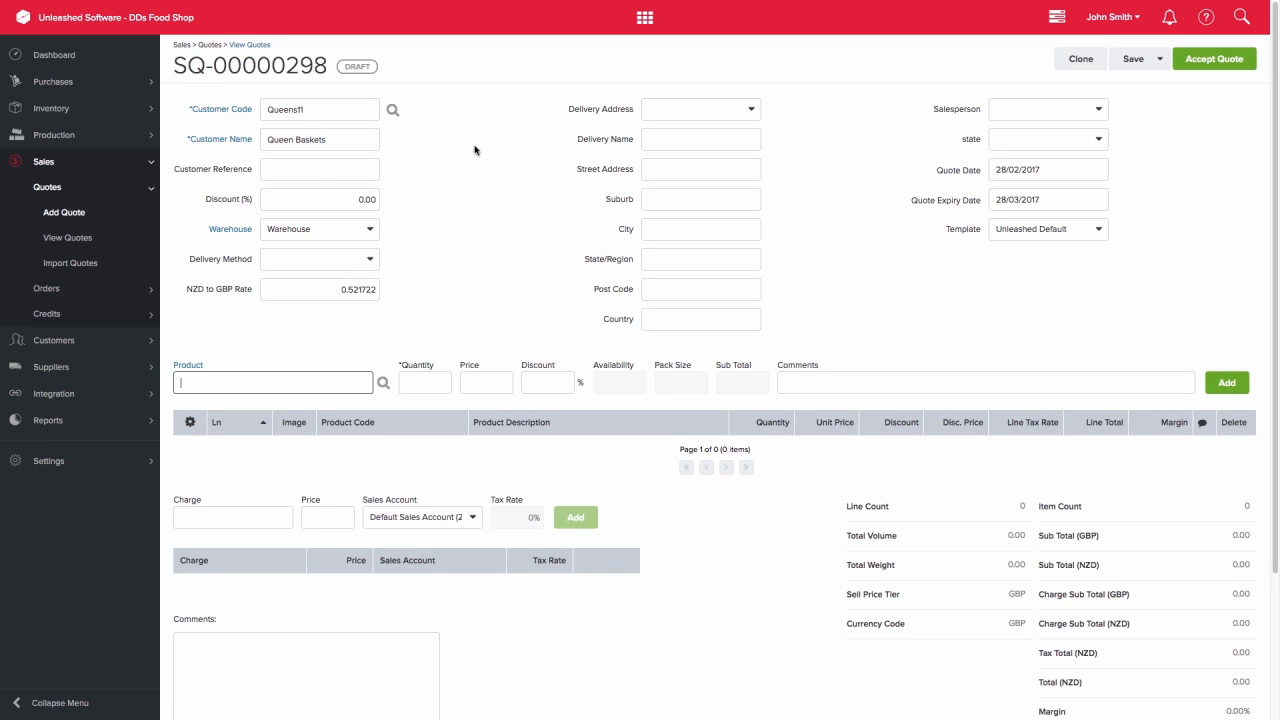
{"action": "mouse_move", "coordinate": [739, 117]}
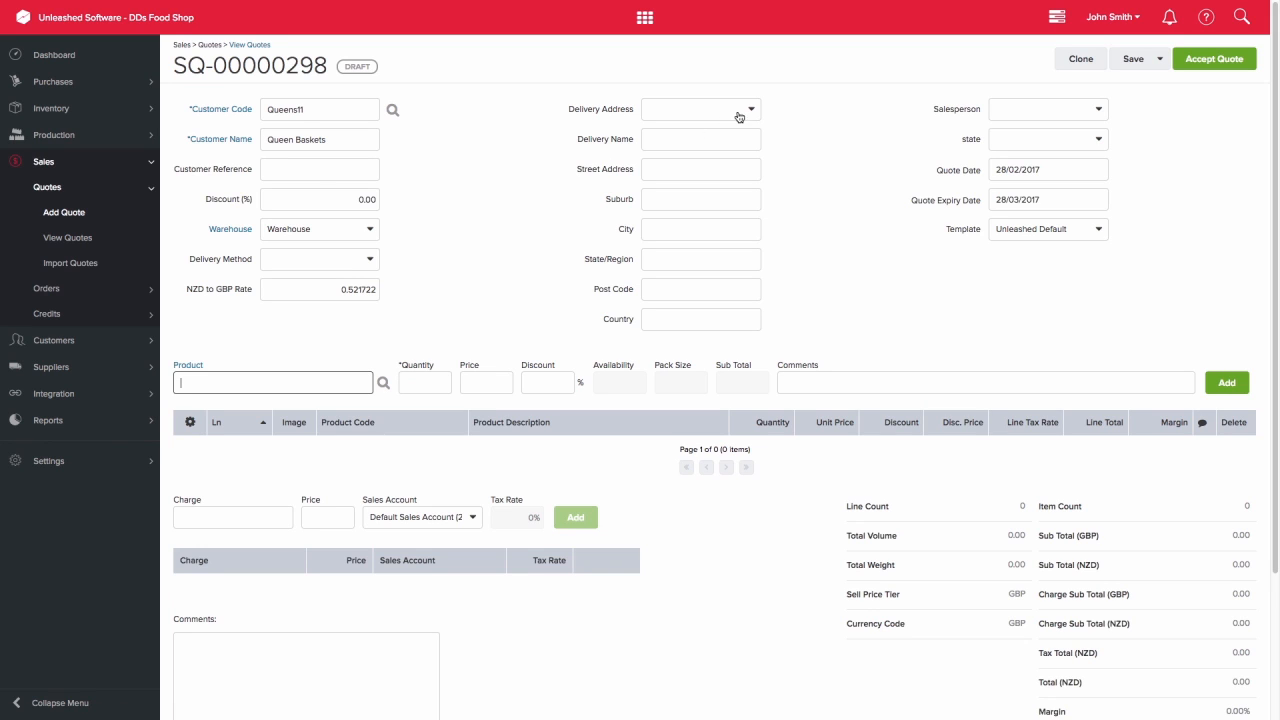
{"action": "left_click", "coordinate": [700, 109]}
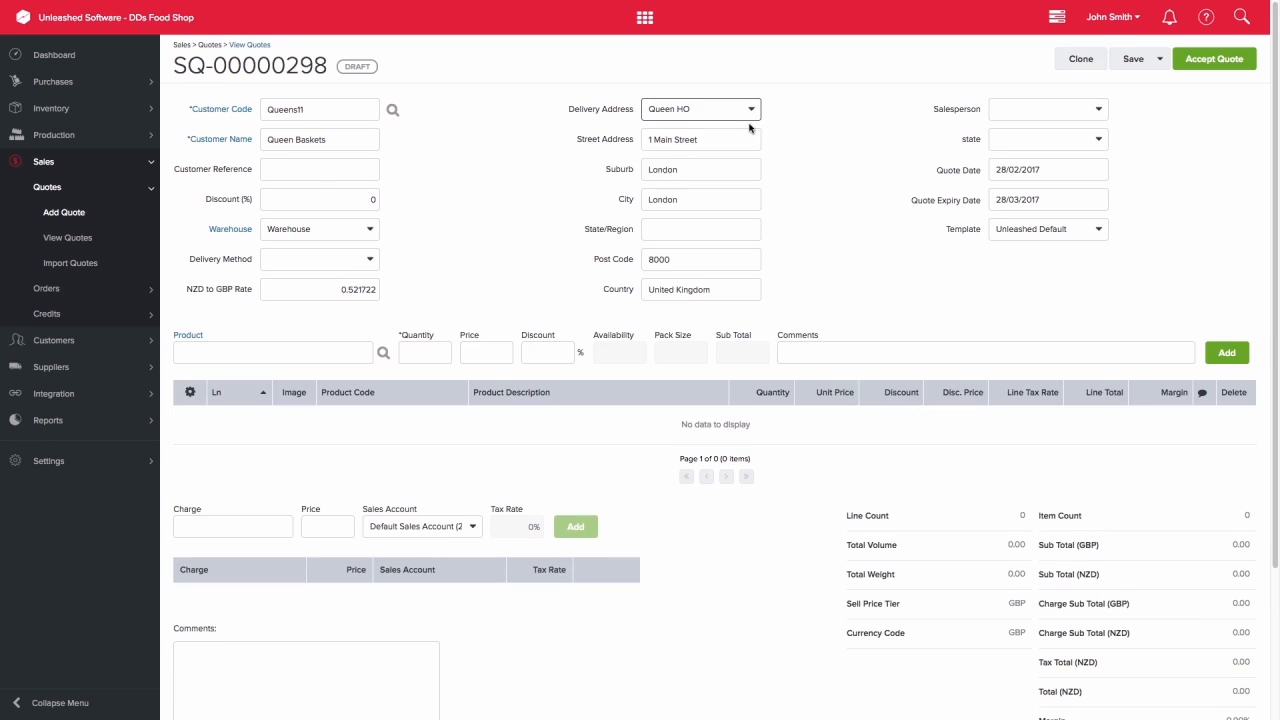
{"action": "left_click", "coordinate": [1047, 199]}
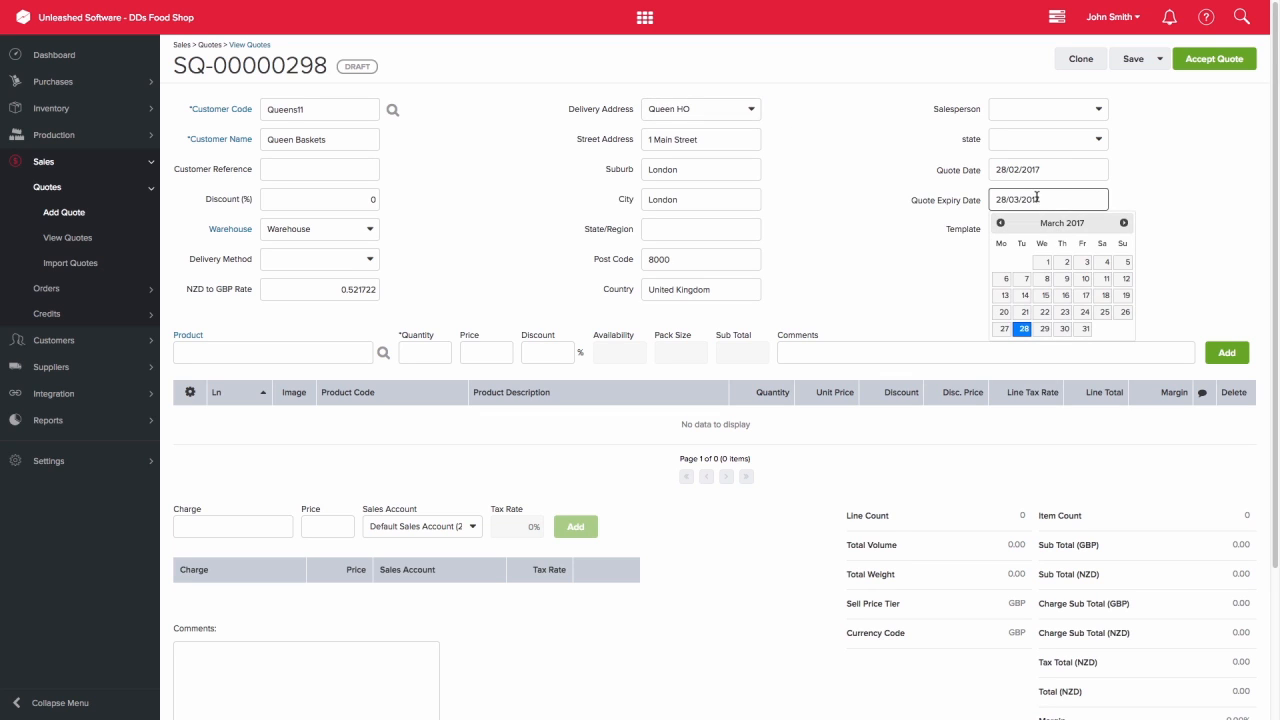
{"action": "left_click", "coordinate": [1085, 329]}
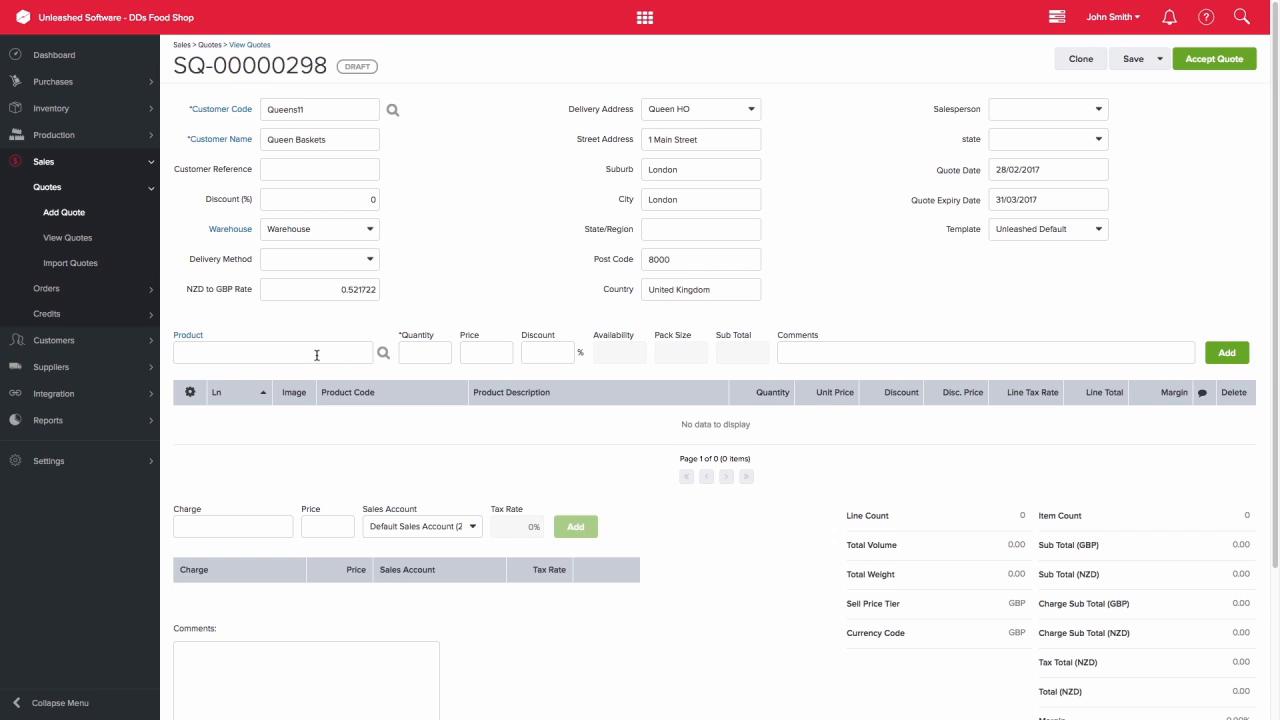
Step: Add a line of 10 Candy Apple Treats 300g at 15.00, totalling 150.00
{"action": "type", "text": "10"}
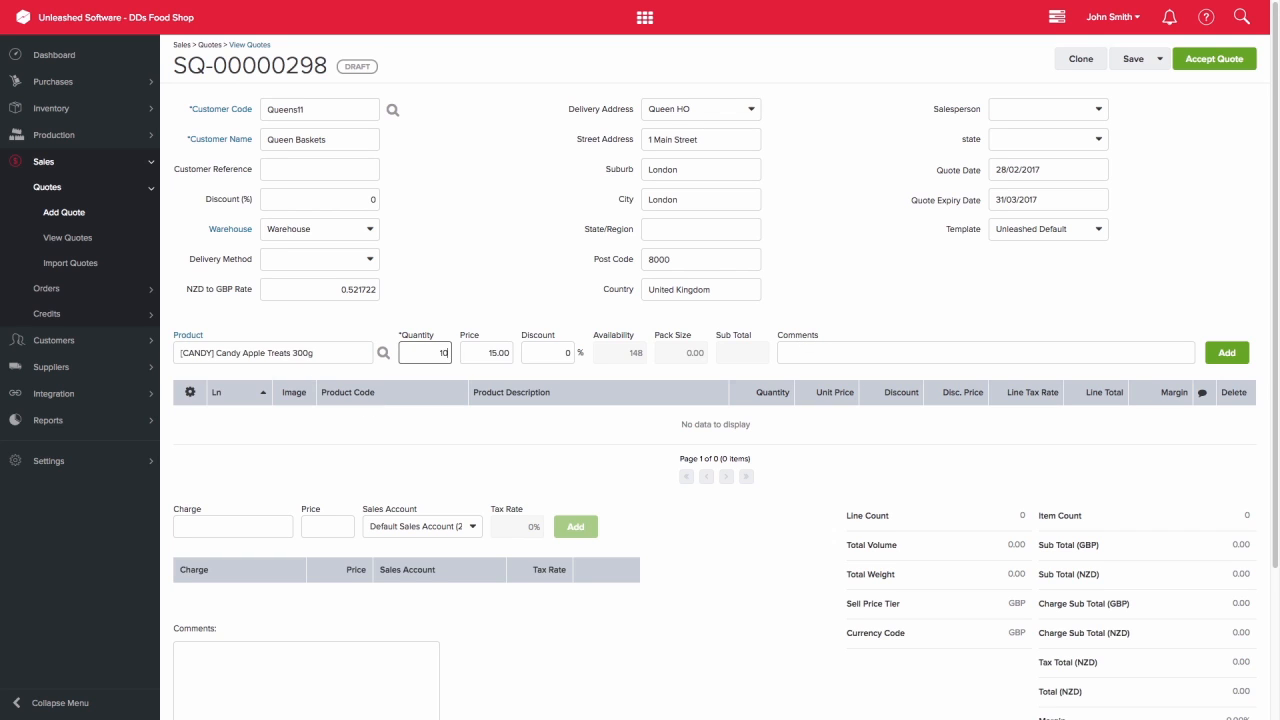
{"action": "left_click", "coordinate": [1226, 352]}
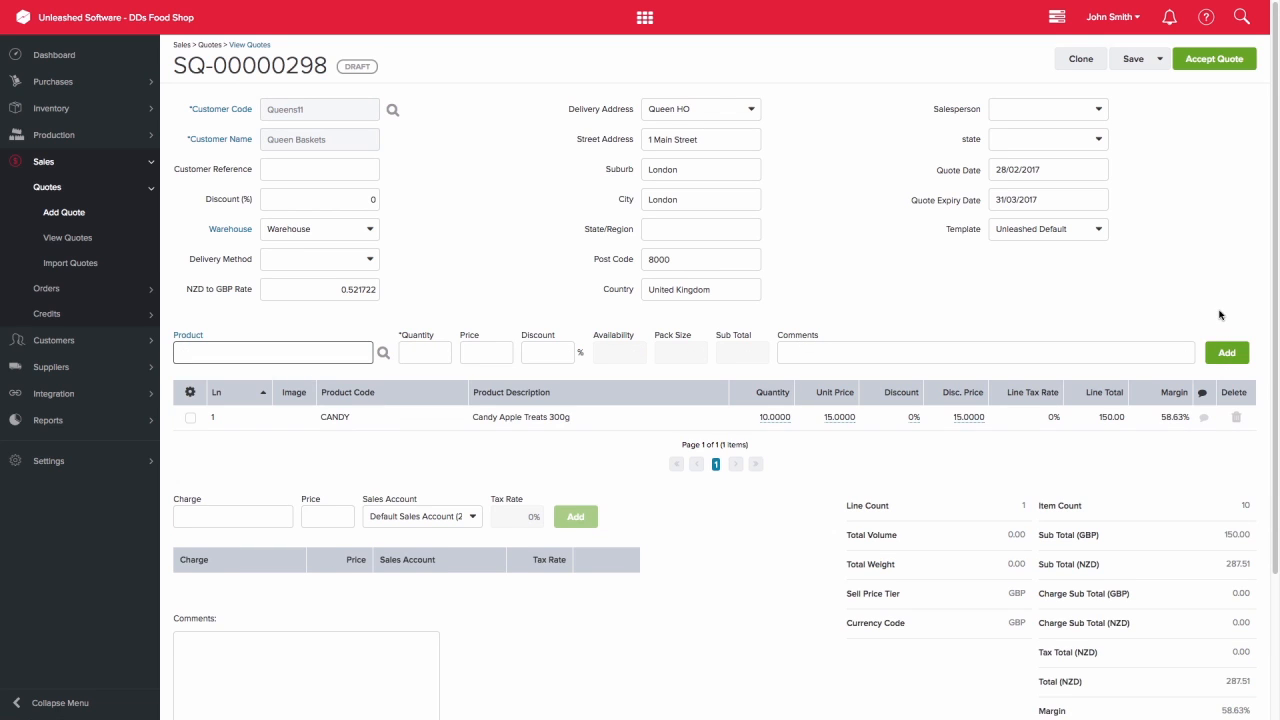
{"action": "scroll", "scroll_direction": "down", "scroll_amount": 3}
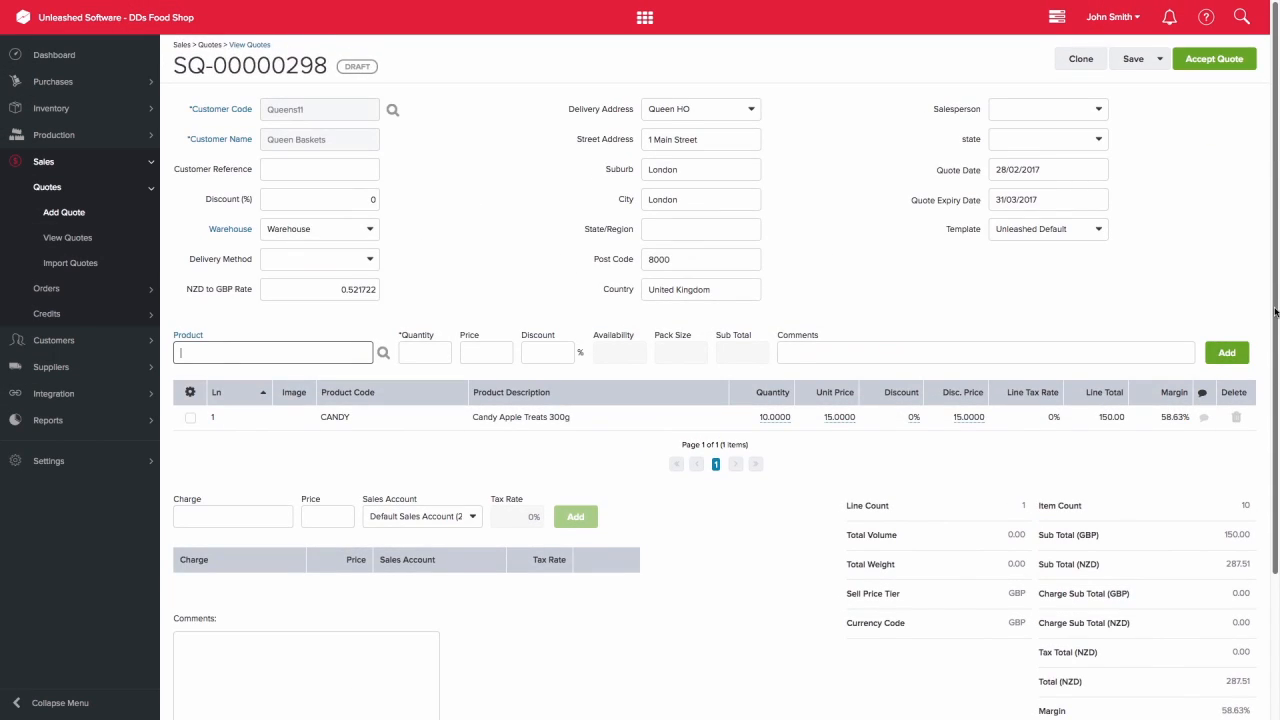
Step: Save quote SQ-00000298 as Pending, then accept it with accept date 28/02/2017
{"action": "left_click", "coordinate": [1159, 58]}
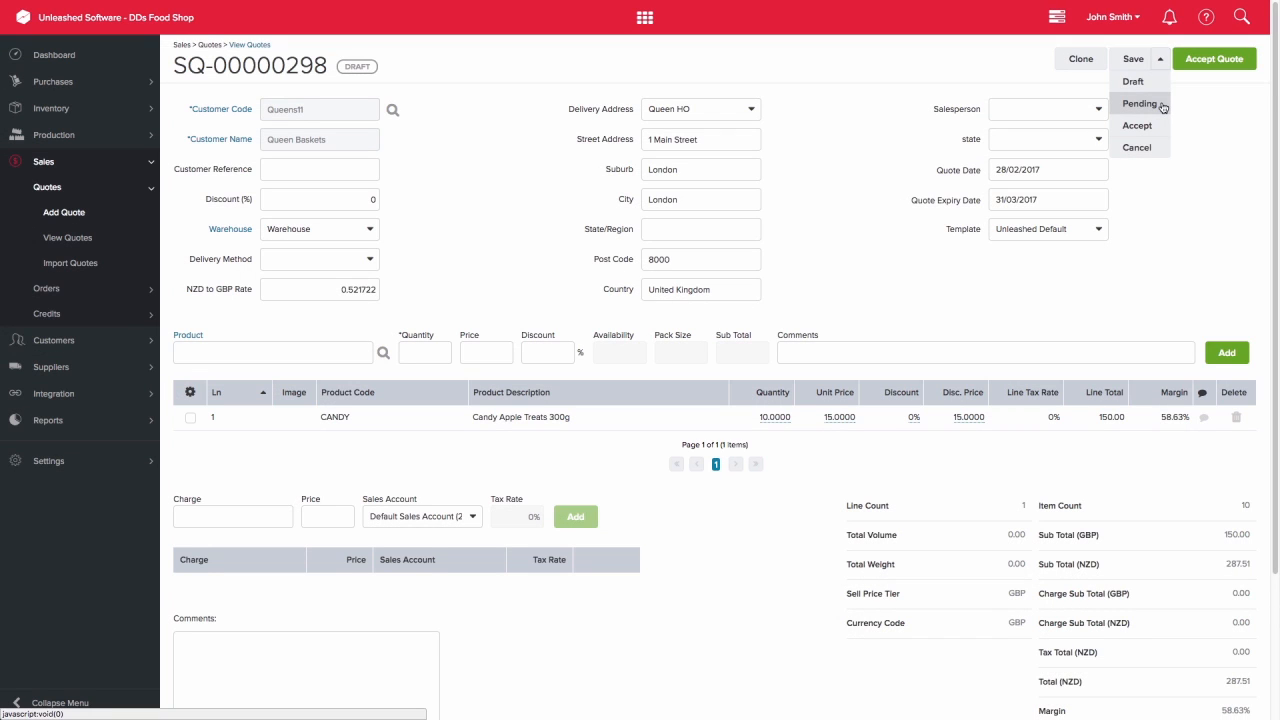
{"action": "left_click", "coordinate": [1140, 103]}
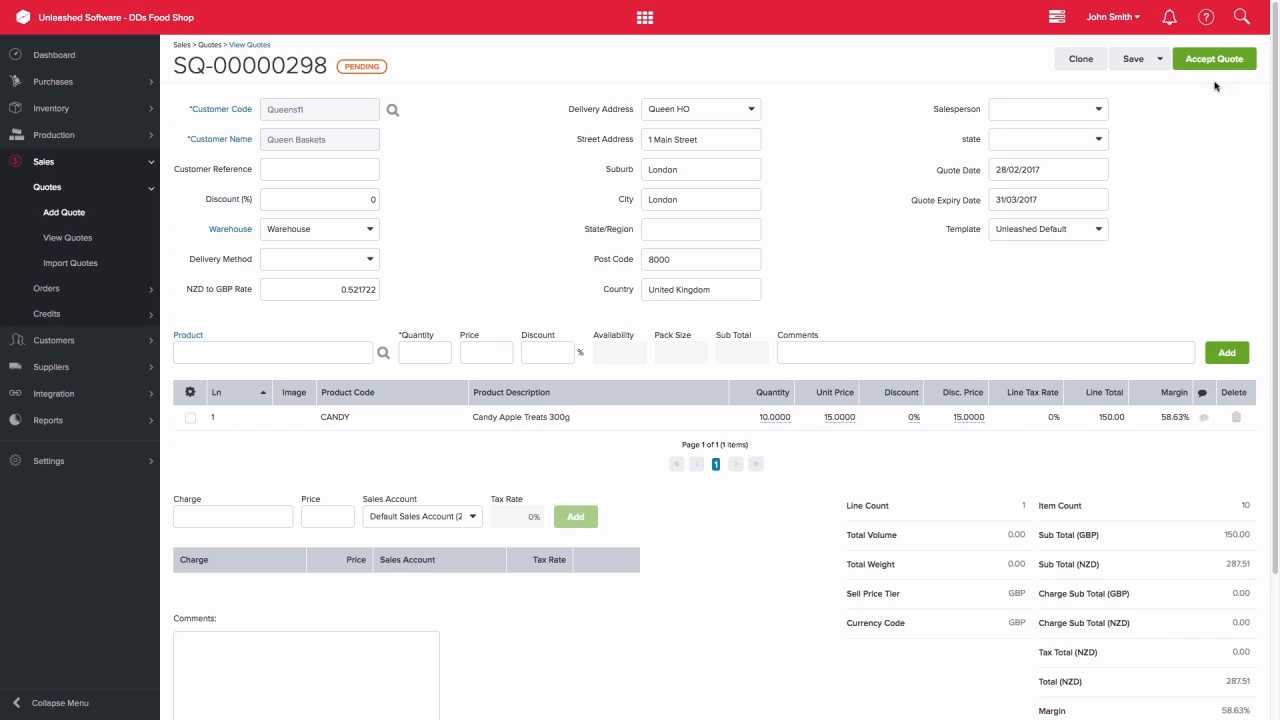
{"action": "left_click", "coordinate": [1213, 58]}
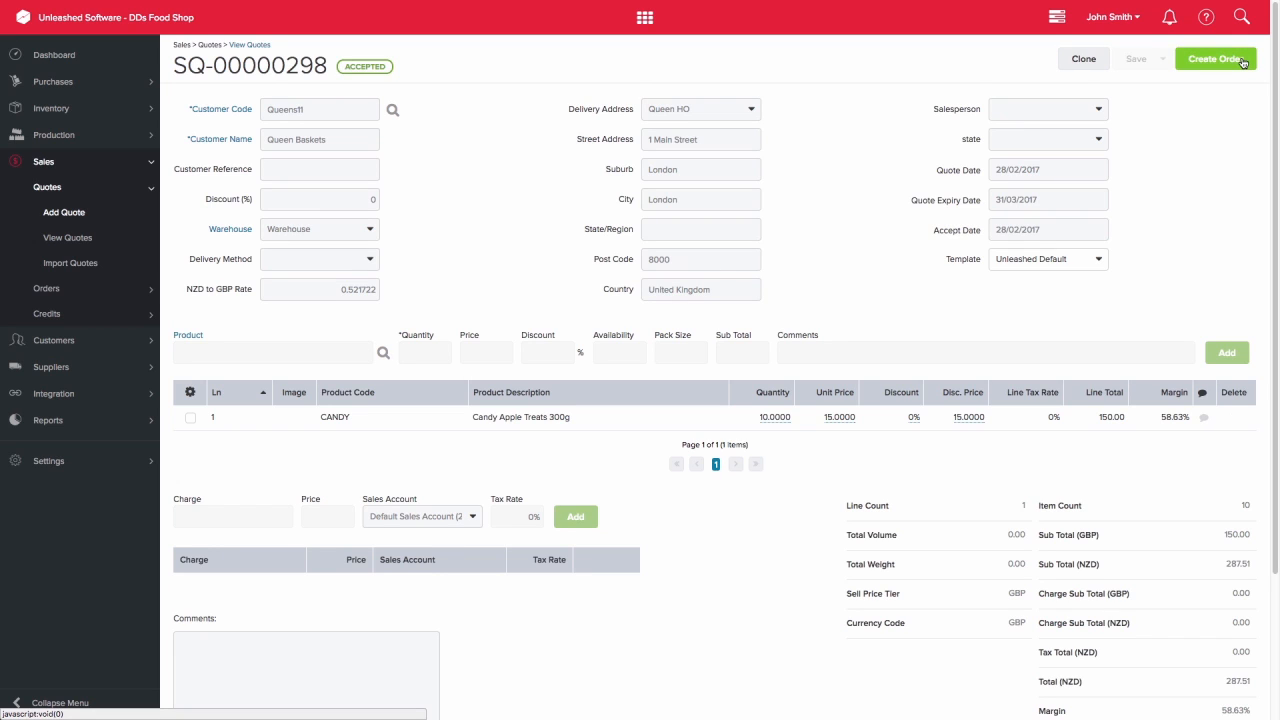
{"action": "mouse_move", "coordinate": [1241, 101]}
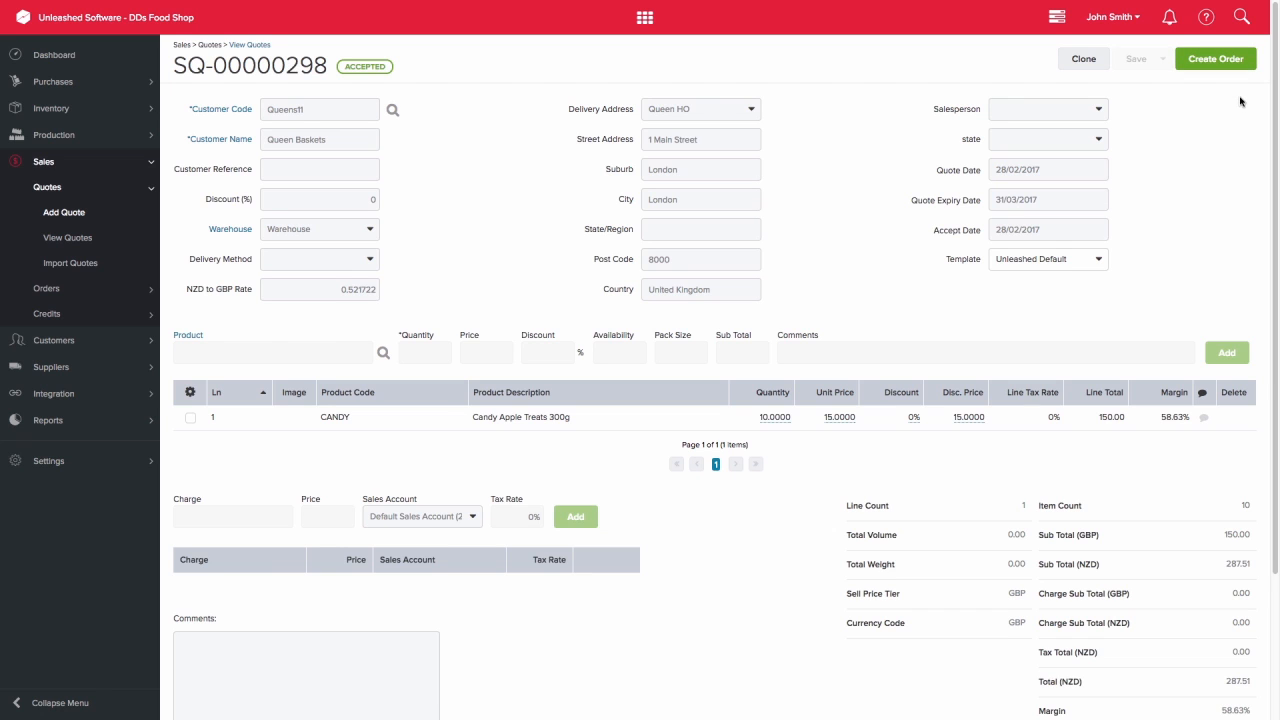
Step: Convert the accepted quote into parked sales order SO-00000670 carrying the candy line
{"action": "left_click", "coordinate": [1216, 58]}
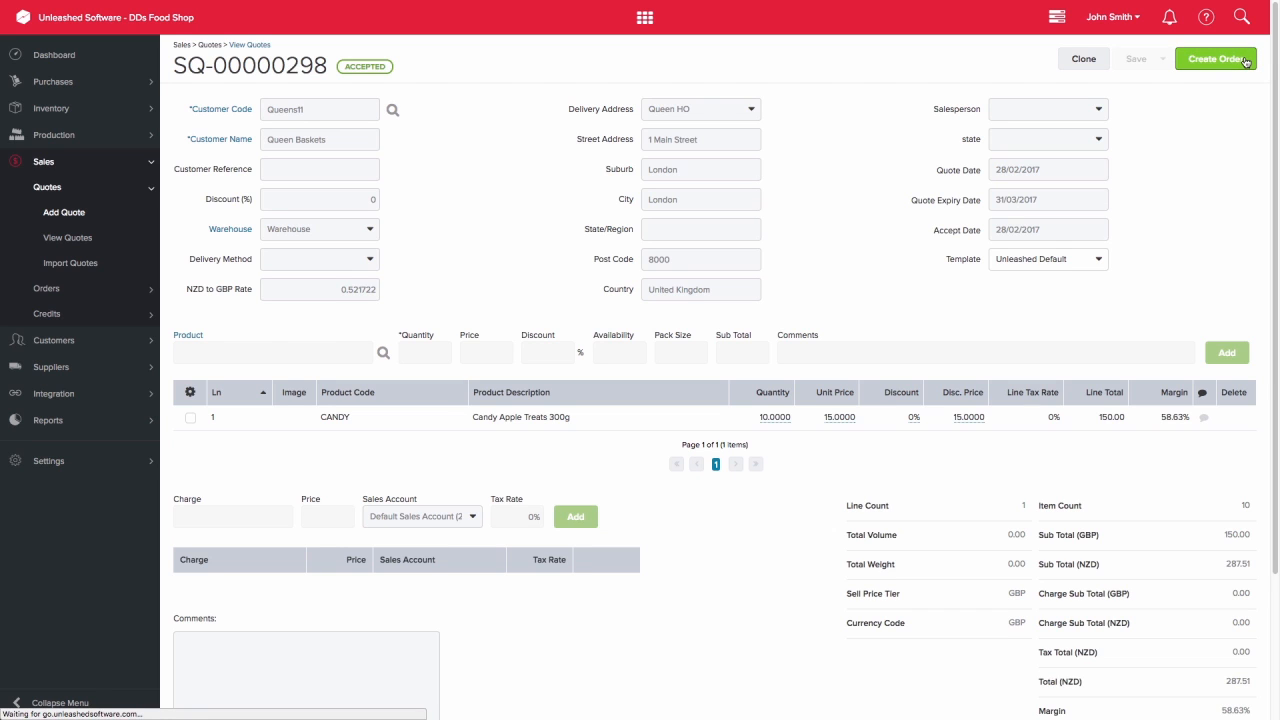
{"action": "left_click", "coordinate": [1214, 58]}
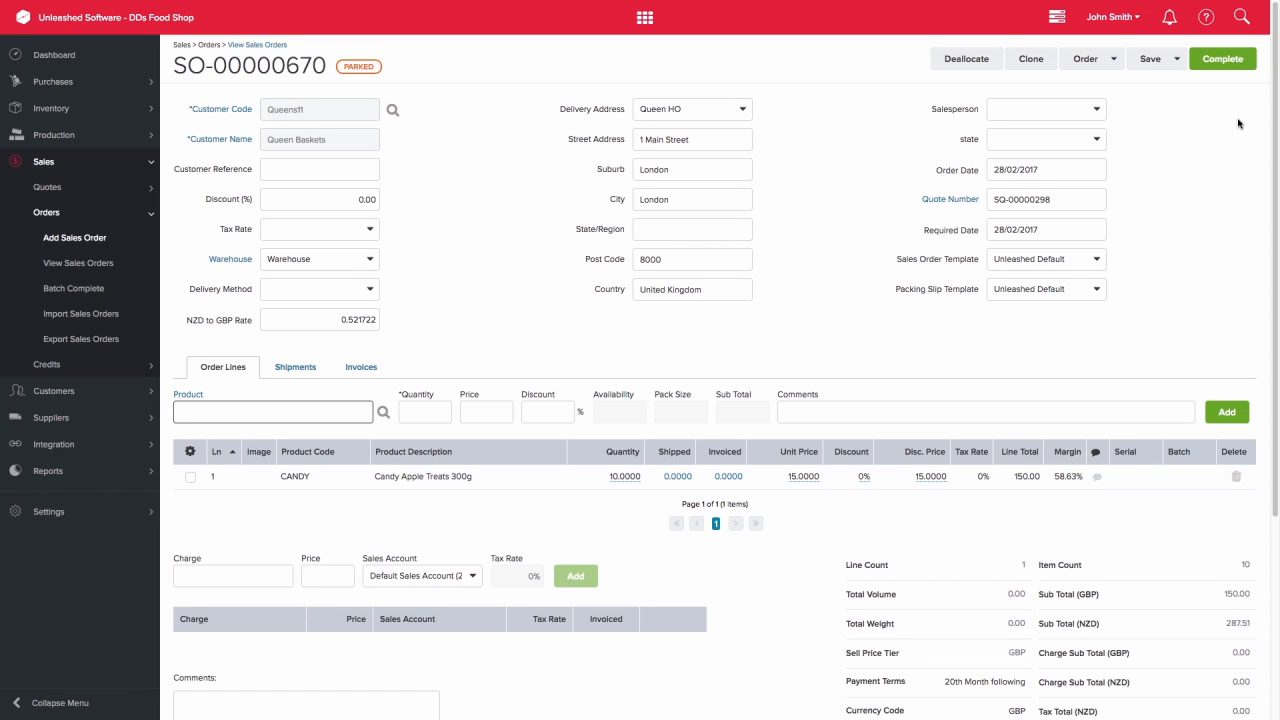
{"action": "mouse_move", "coordinate": [1116, 205]}
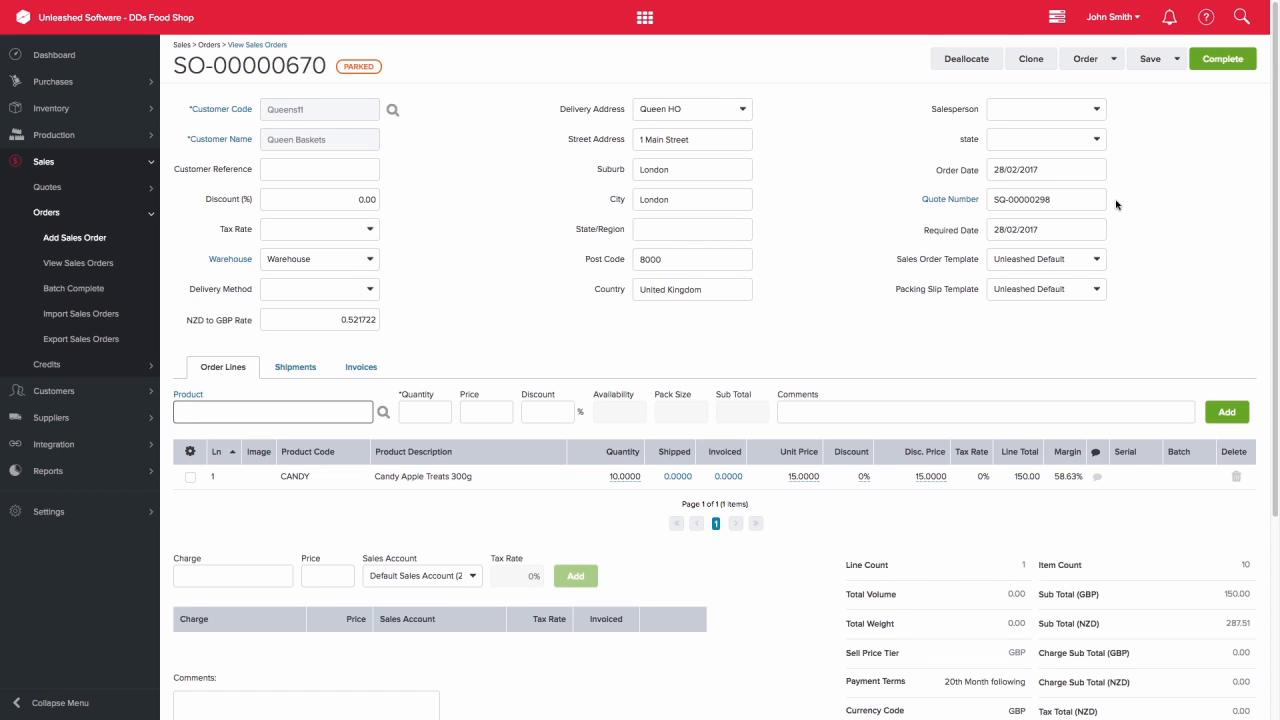
{"action": "left_click", "coordinate": [273, 411]}
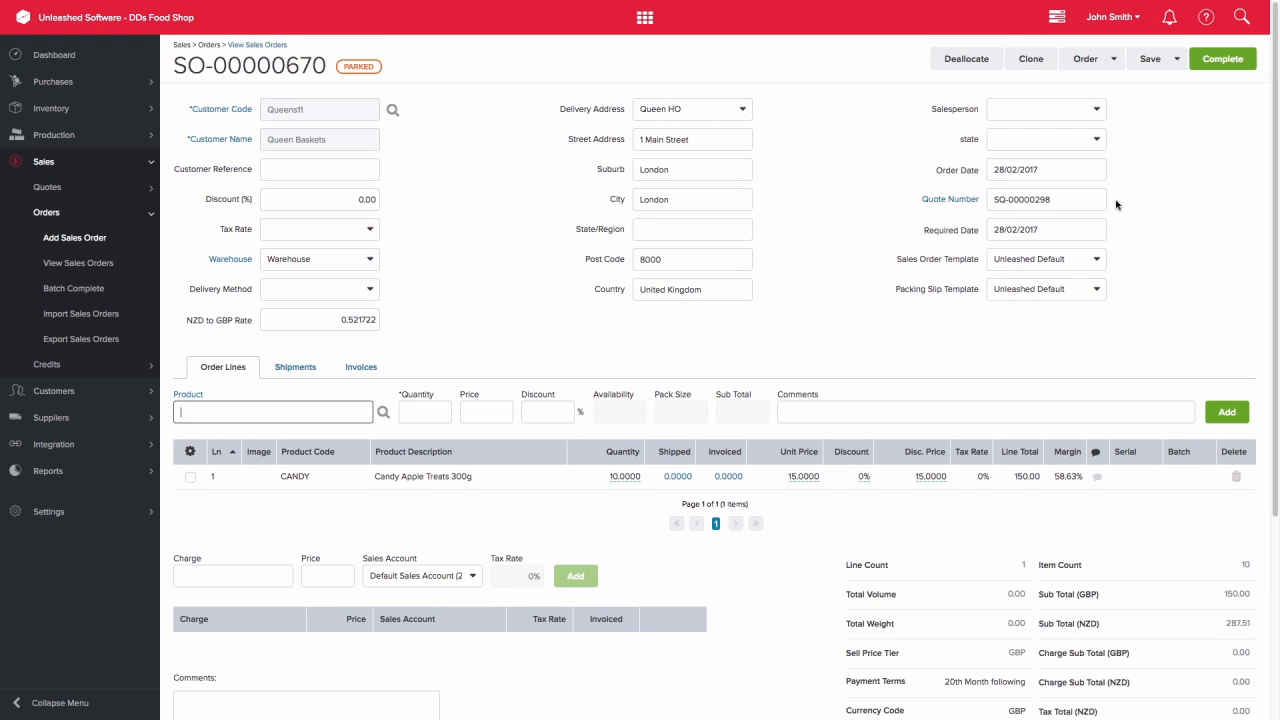